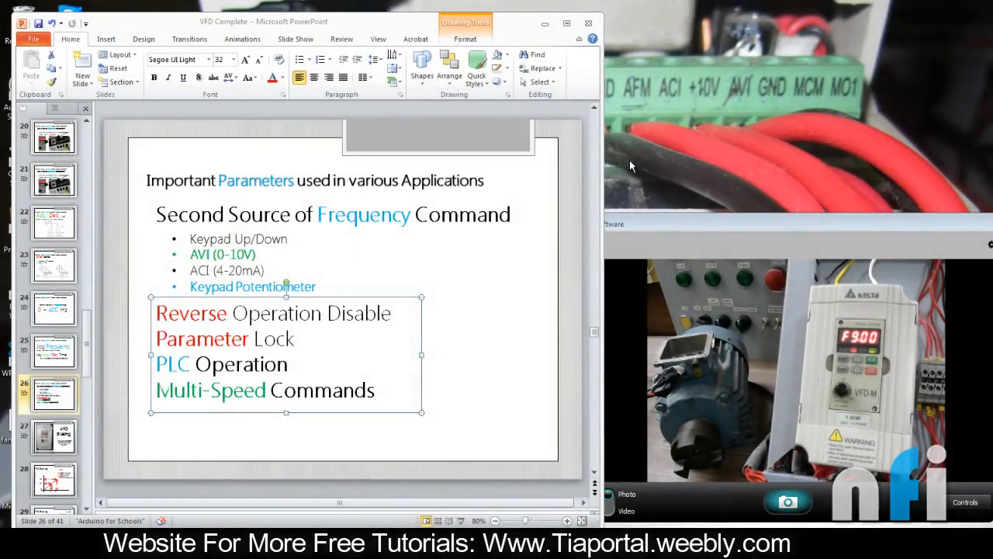
mouse_move(315, 362)
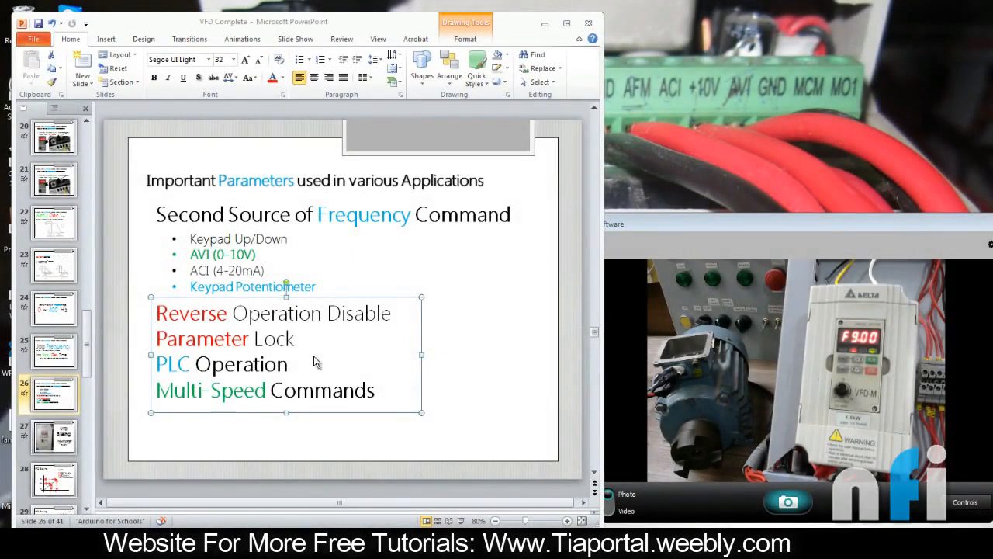
Step: Force relay M30 on in the monitored ladder, energizing output Y0 Fwd
left_click_drag(156, 364, 374, 391)
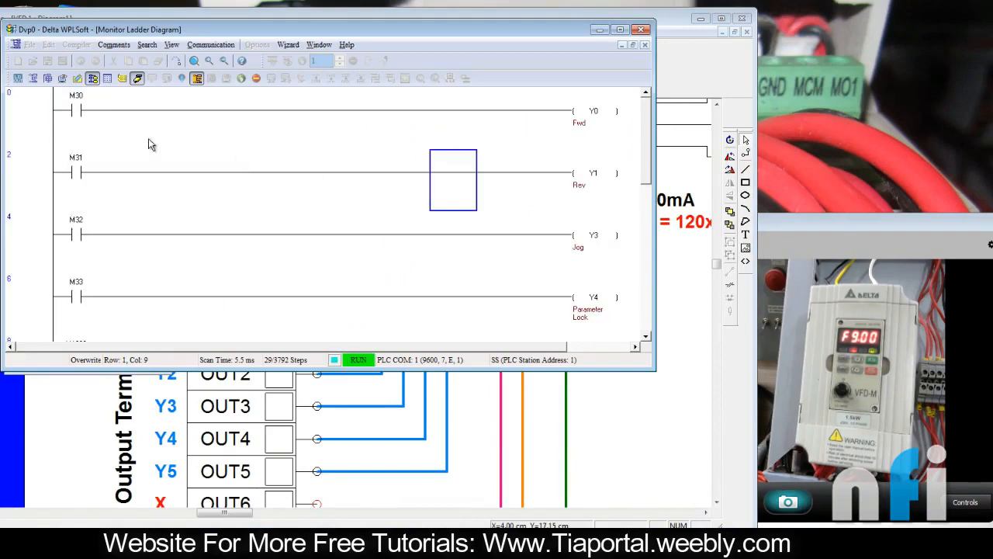
left_click(76, 110)
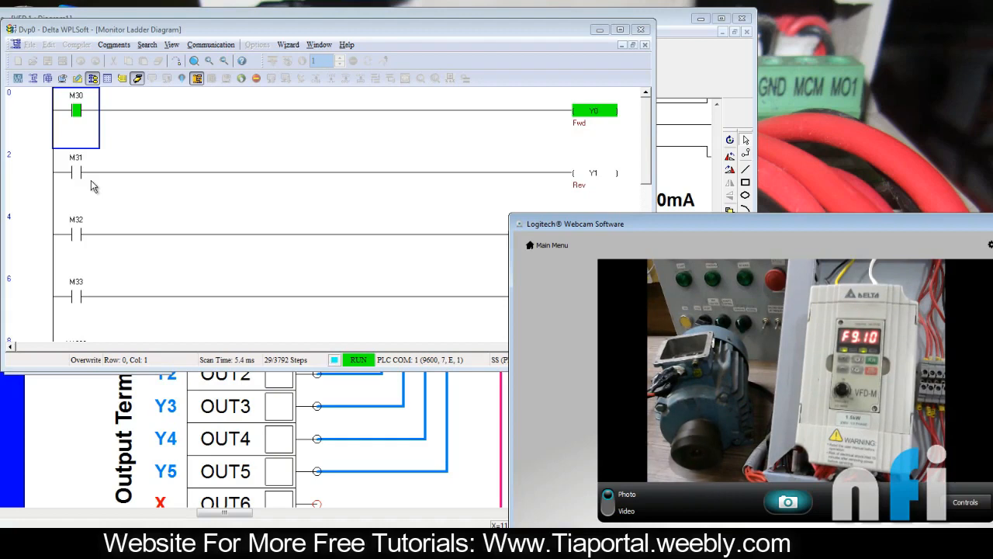
right_click(76, 108)
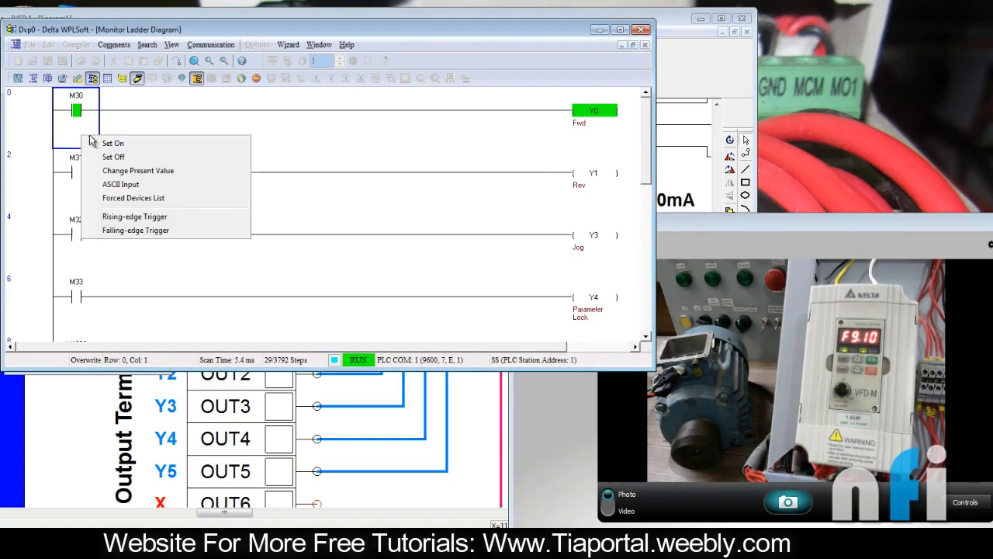
left_click(113, 156)
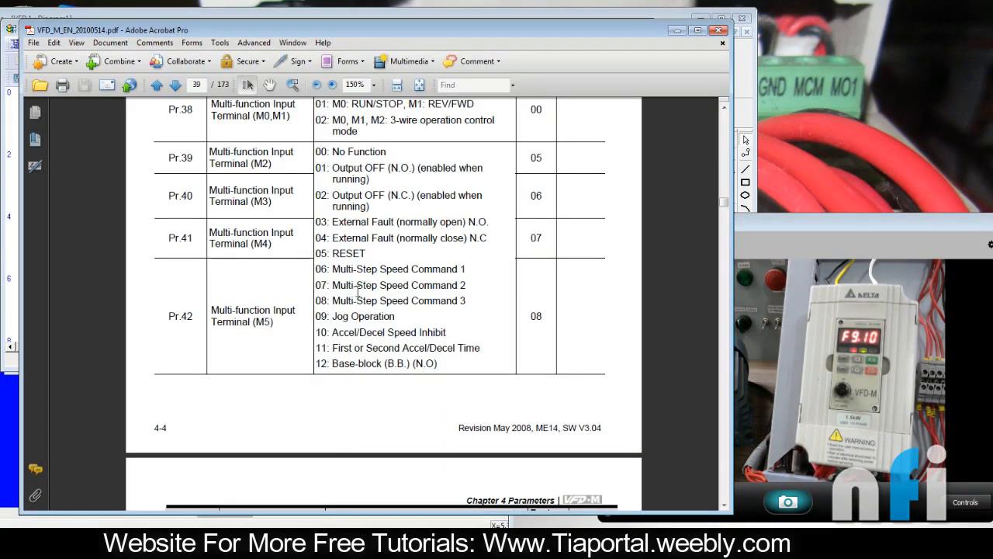
Step: Return to the VFD-M manual's Pr.17 step speed rows and select them
left_click(375, 85)
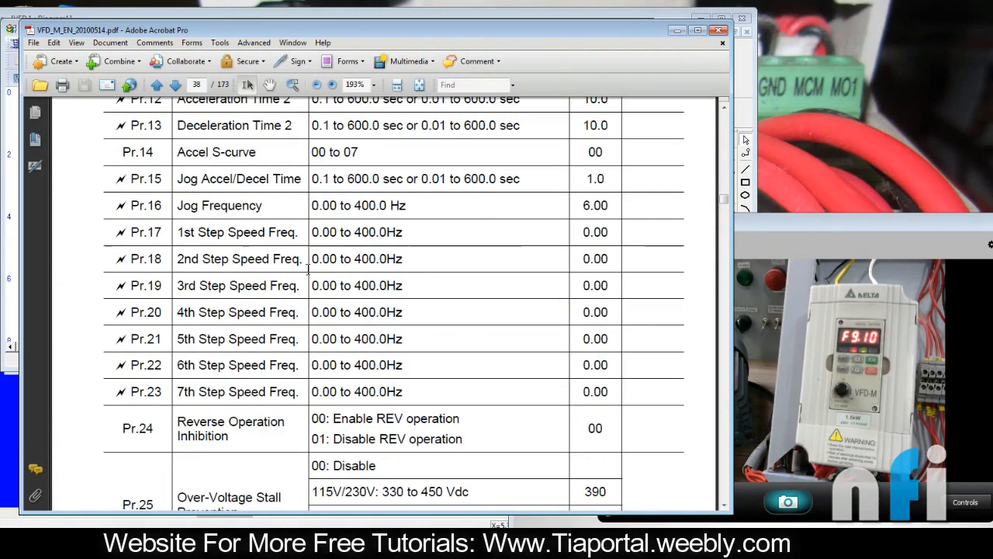
double_click(145, 232)
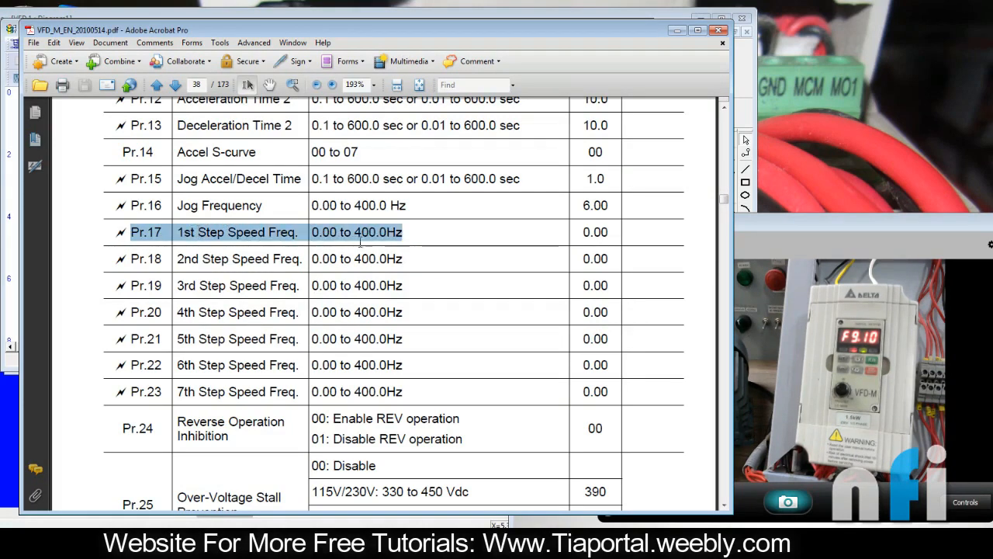
left_click(240, 258)
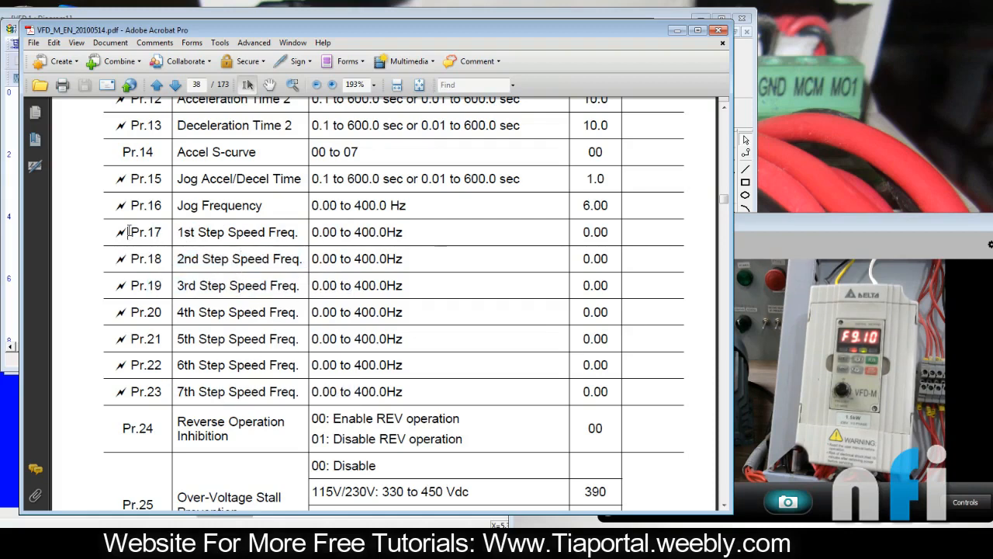
left_click_drag(124, 232, 605, 259)
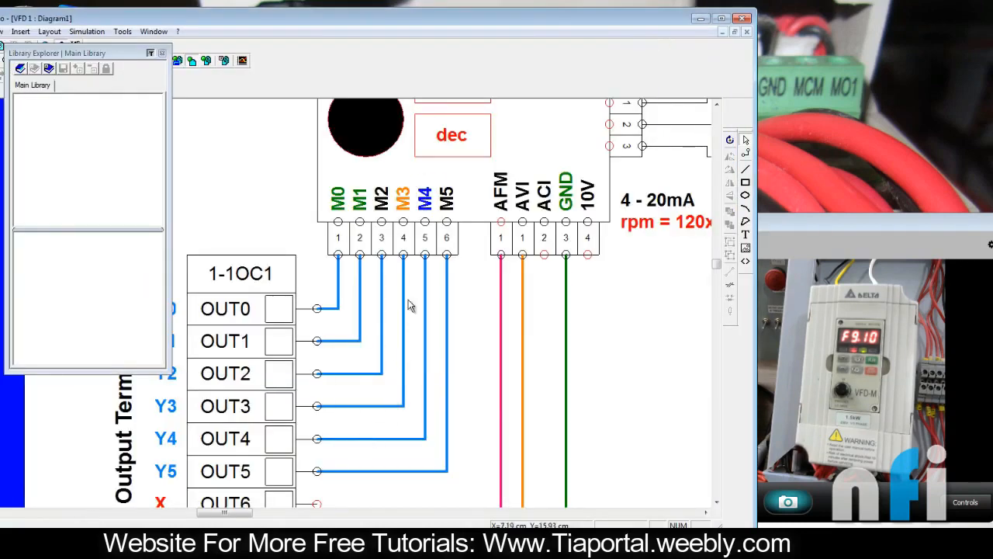
left_click(403, 196)
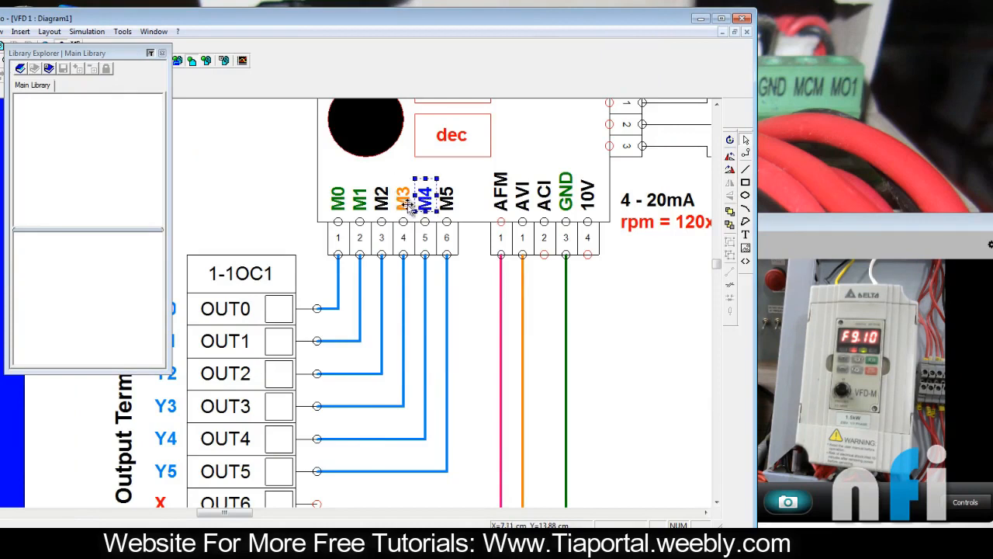
left_click(402, 193)
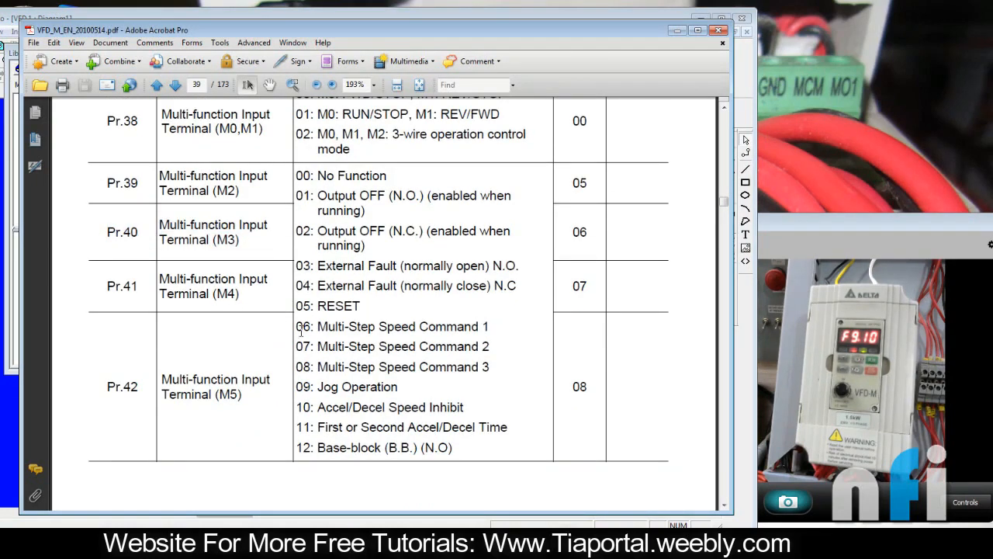
Step: Select the Multi-Step Speed Command option text for Pr.42 on page 39
left_click_drag(318, 326, 415, 326)
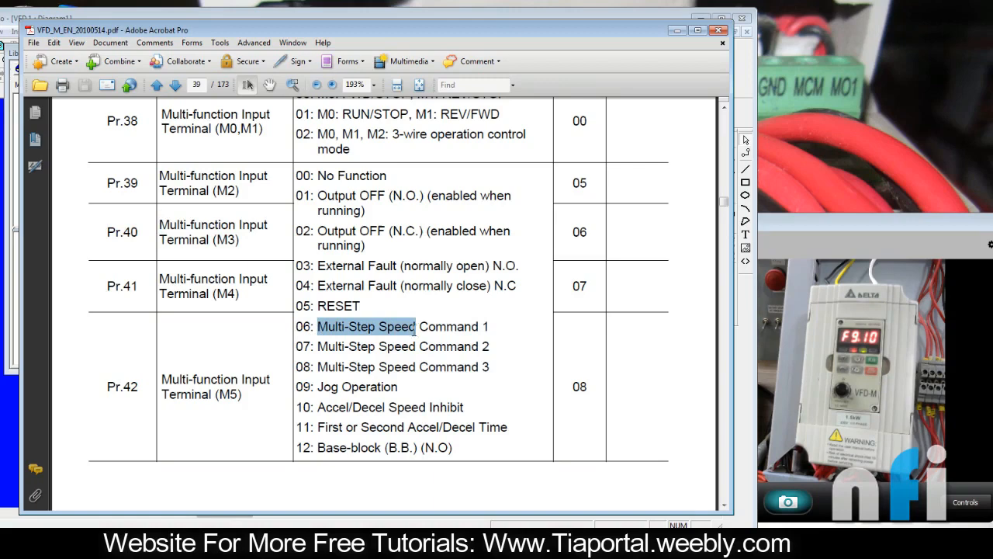
left_click_drag(415, 326, 489, 326)
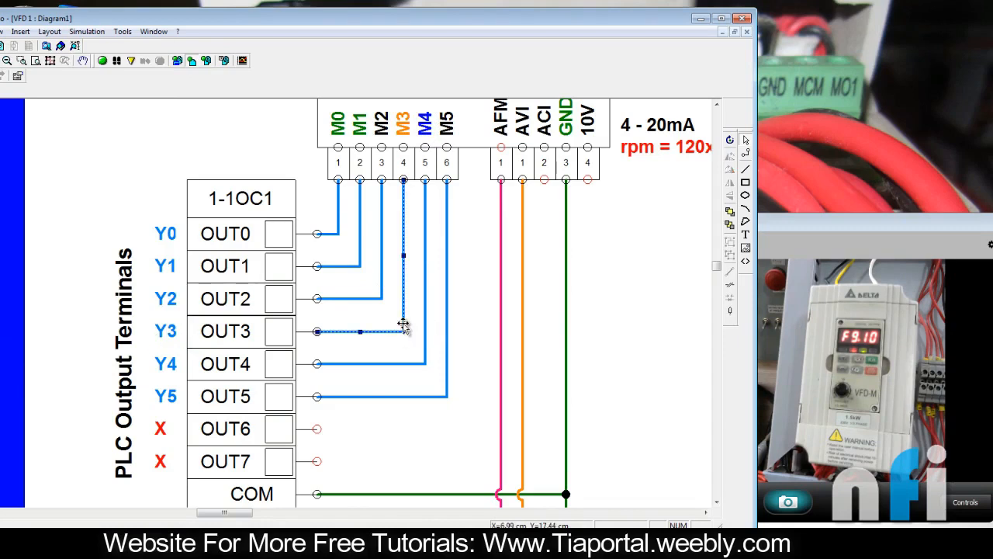
mouse_move(423, 324)
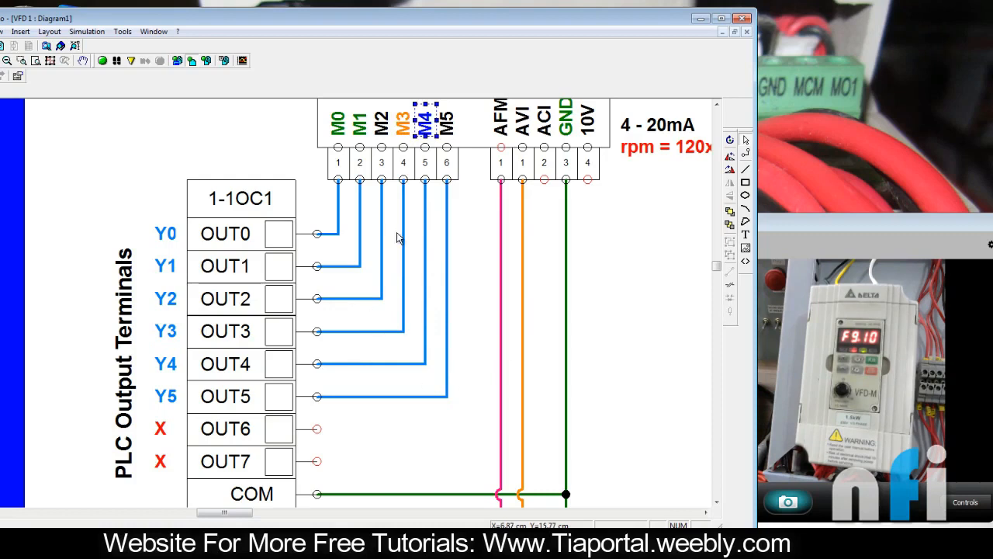
mouse_move(348, 248)
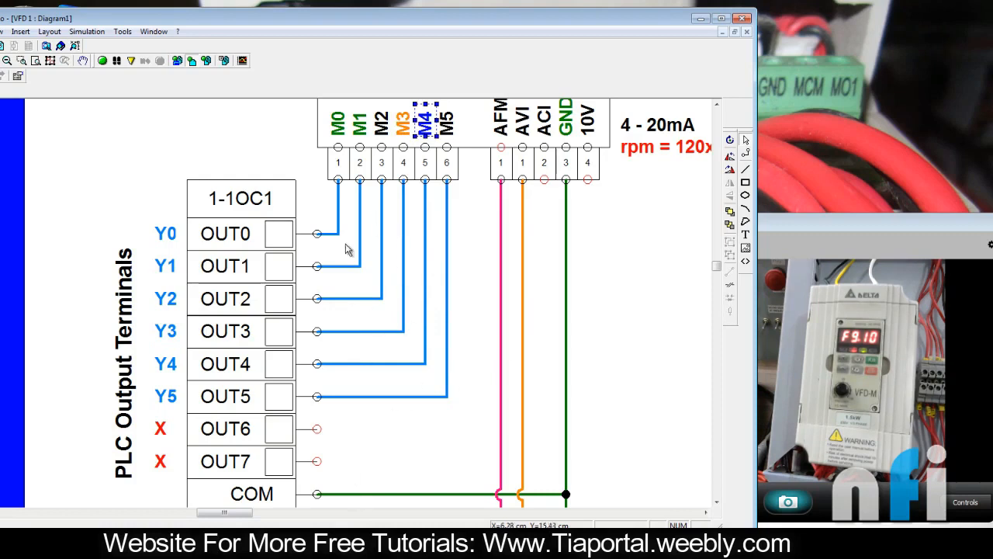
left_click(165, 364)
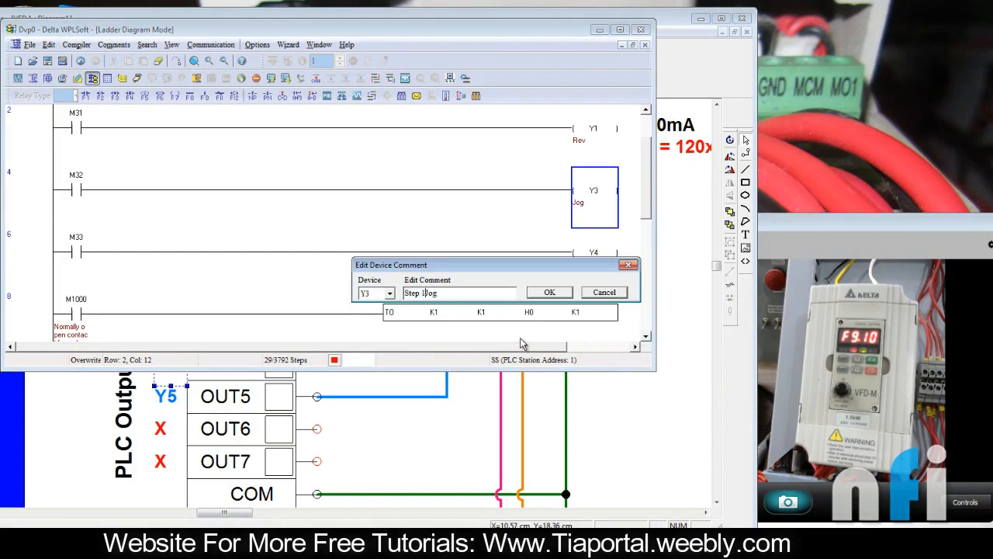
Step: Confirm 'Step 1' as Y3's comment and begin editing output Y4's comment
left_click(549, 292)
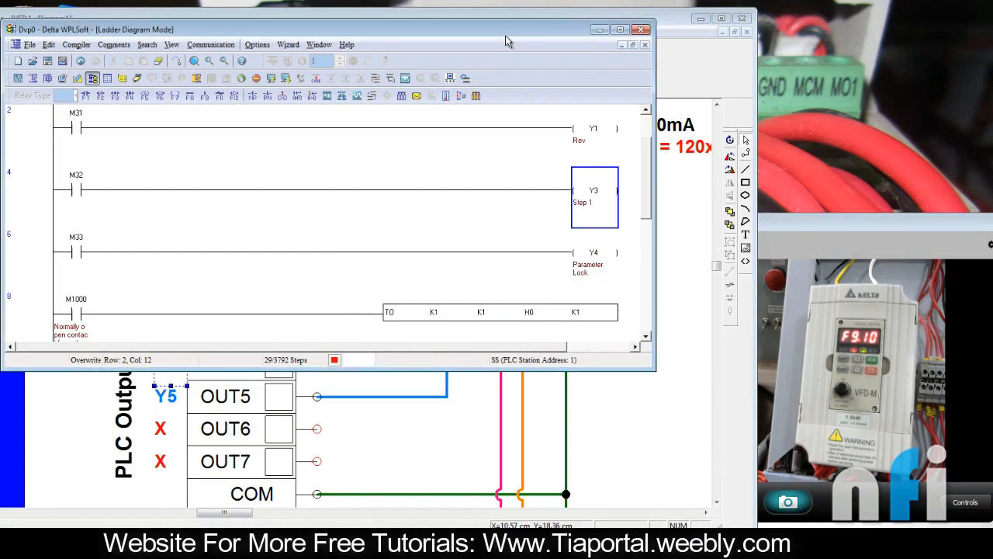
double_click(587, 267)
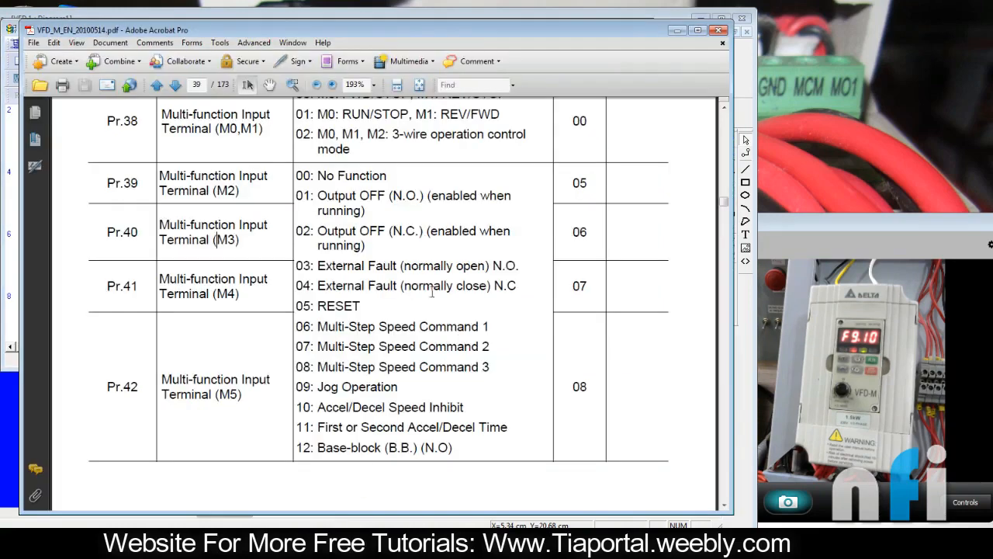
Step: Bring up the Pr.38–Pr.42 multi-function input terminal table on page 39
double_click(226, 191)
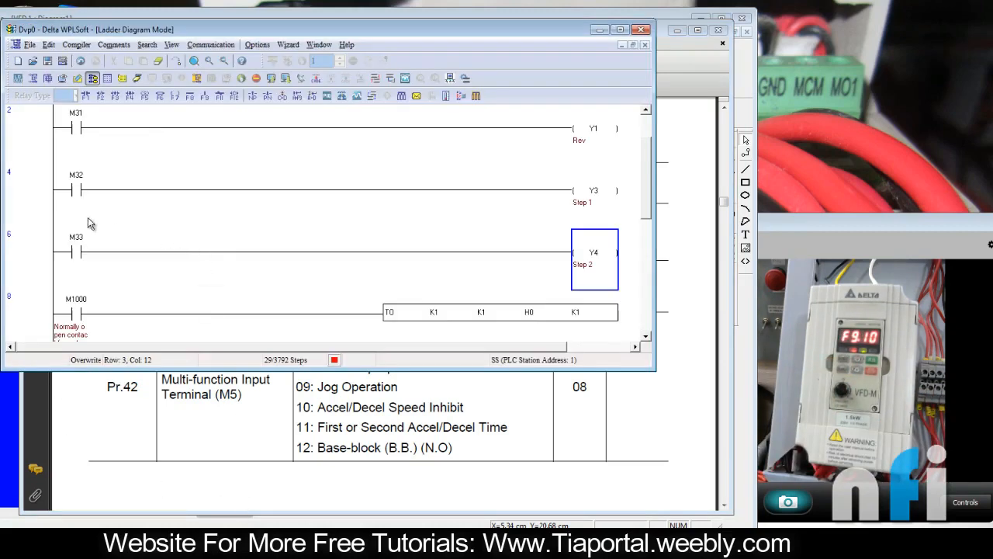
Step: Enter Online Mode and start the ladder diagram monitor with the PLC in RUN
left_click(75, 188)
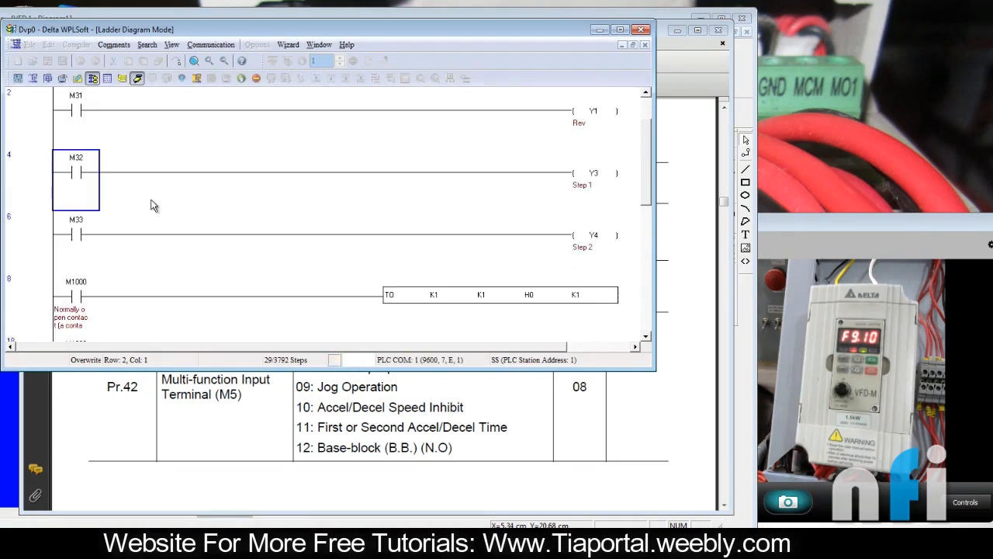
left_click(197, 77)
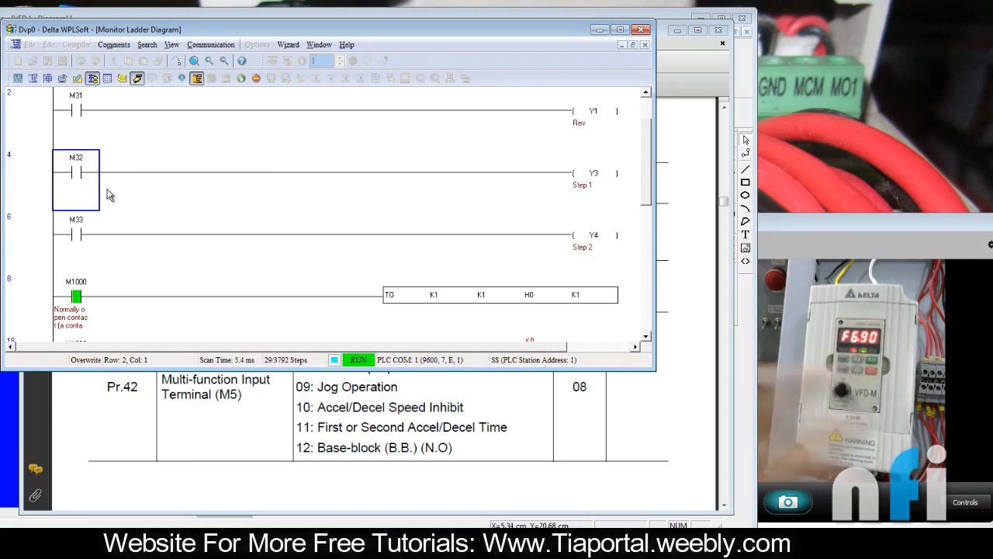
mouse_move(89, 229)
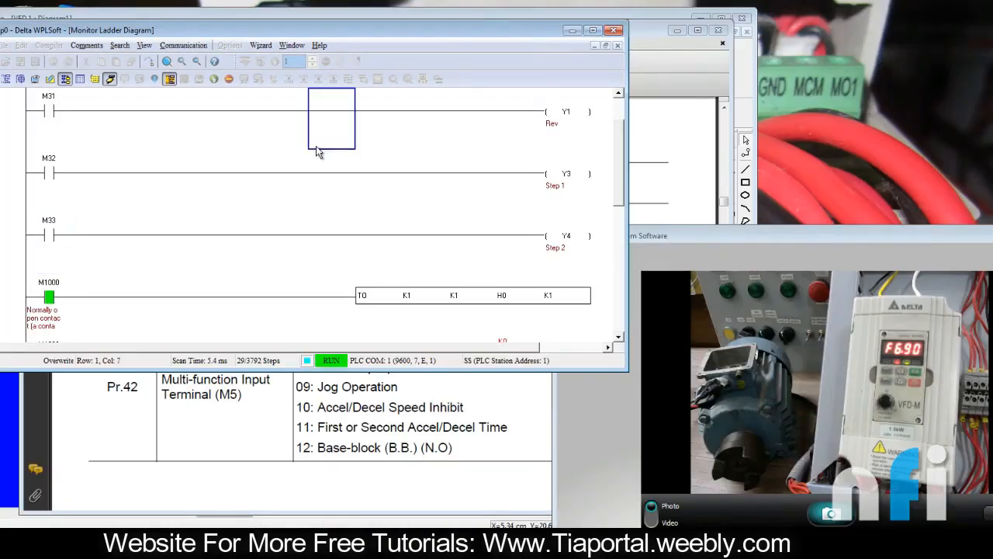
Step: Toggle relay M32 on and off to test the Step 1 speed
right_click(46, 108)
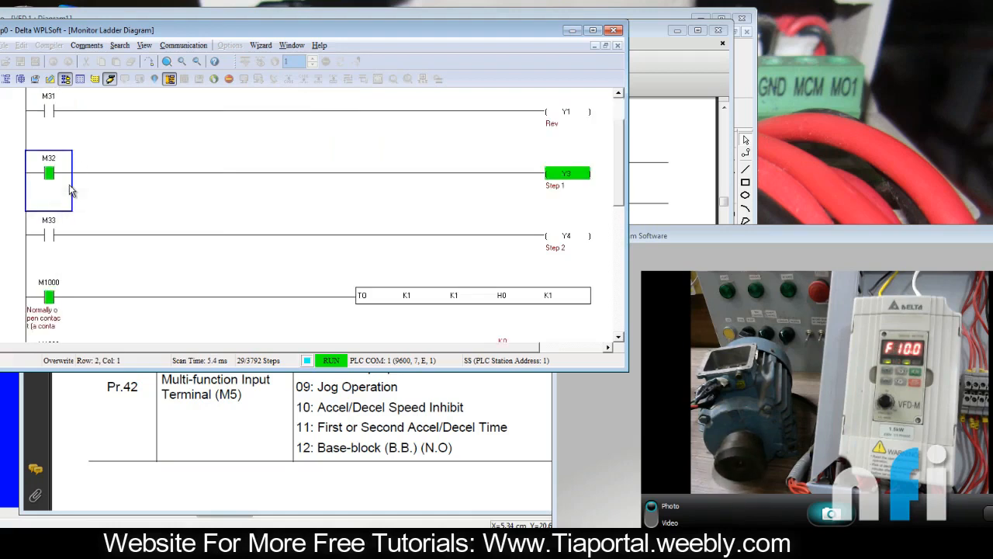
right_click(48, 173)
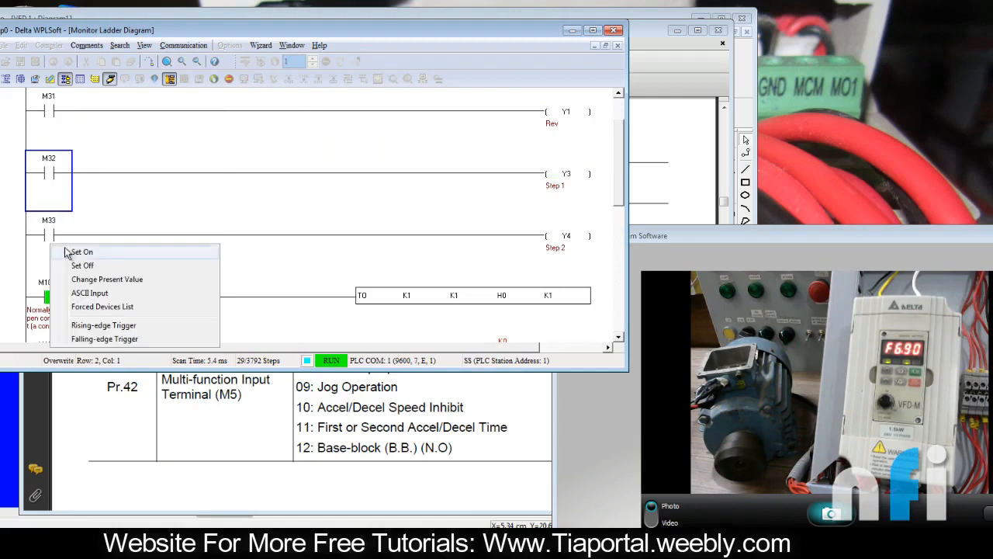
left_click(81, 252)
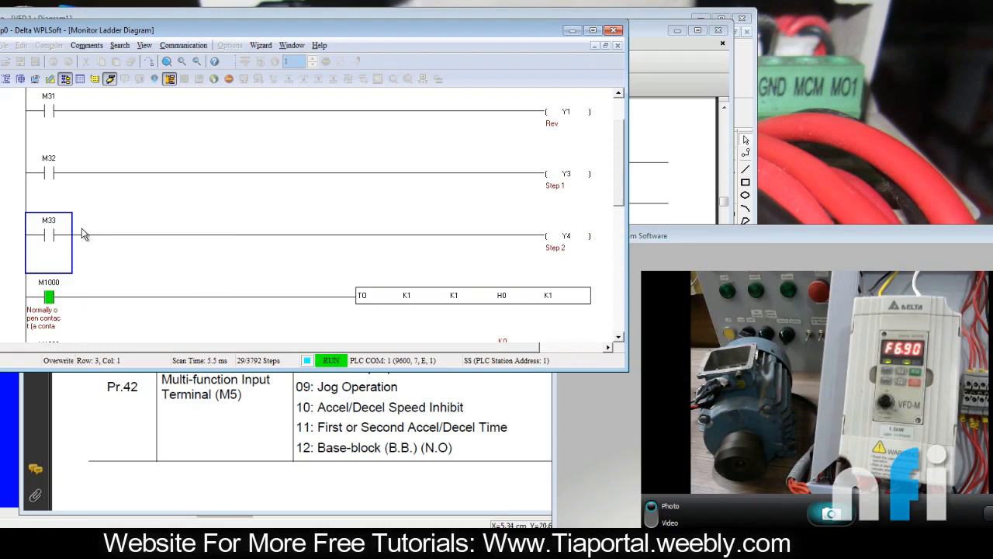
Step: Force M30 off and M31 on so output Y1 Rev energizes
right_click(49, 109)
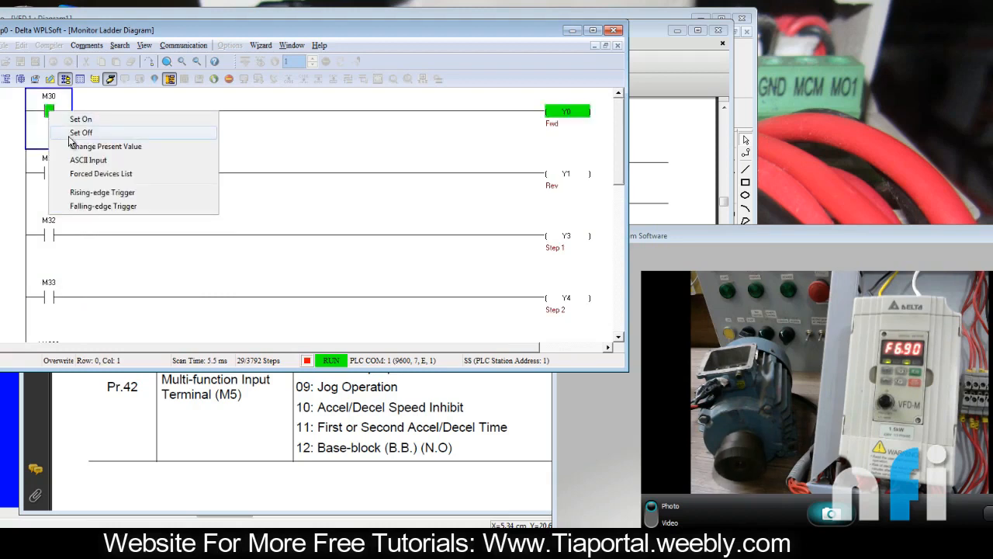
left_click(80, 132)
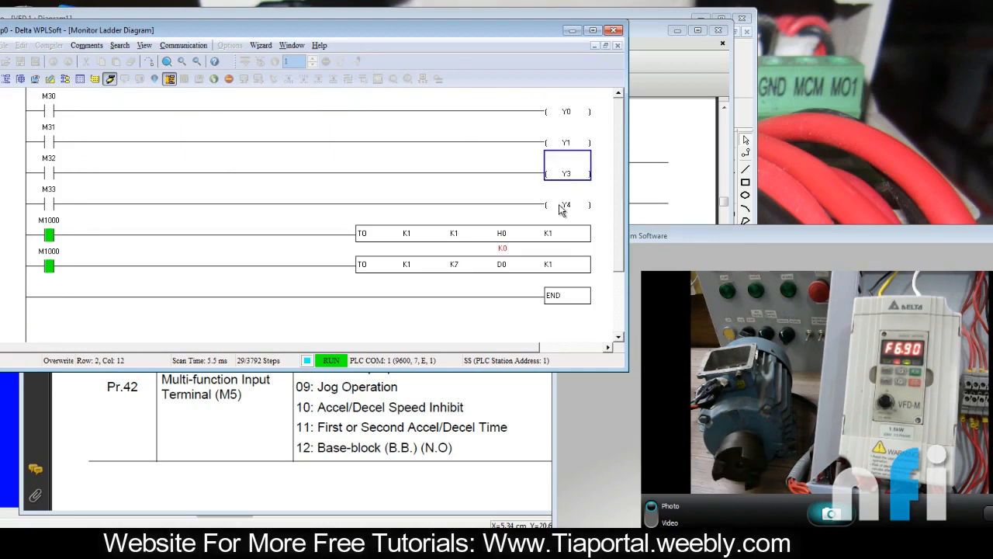
left_click(48, 134)
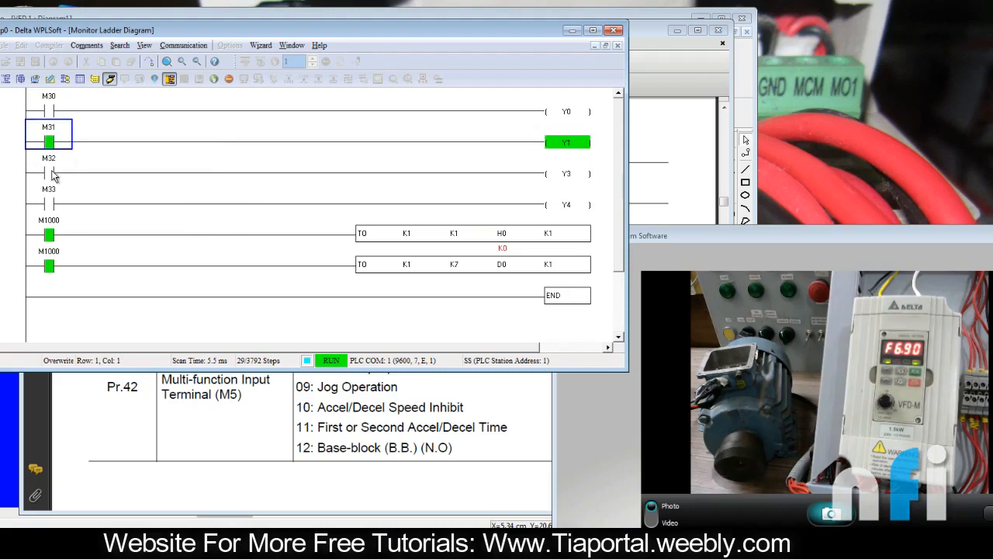
right_click(49, 163)
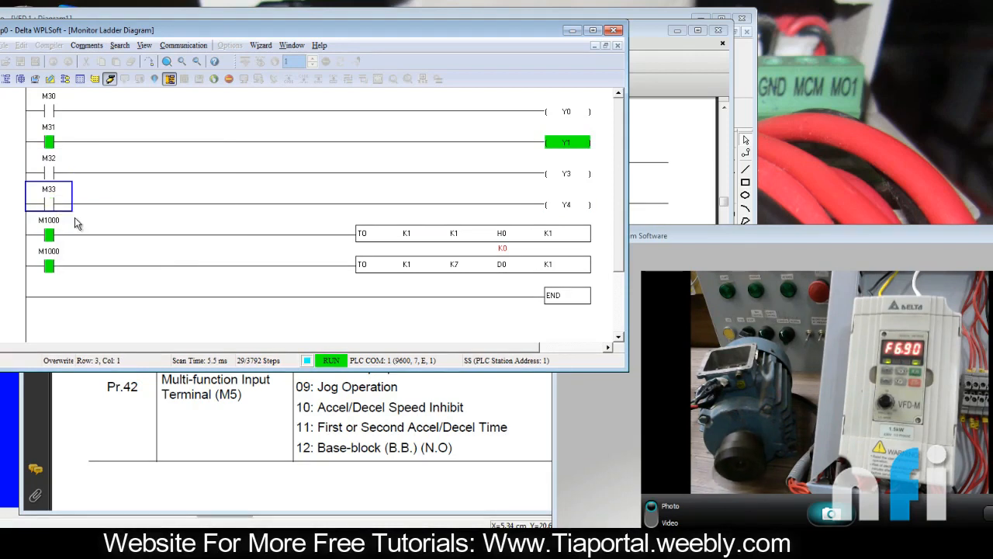
left_click(48, 163)
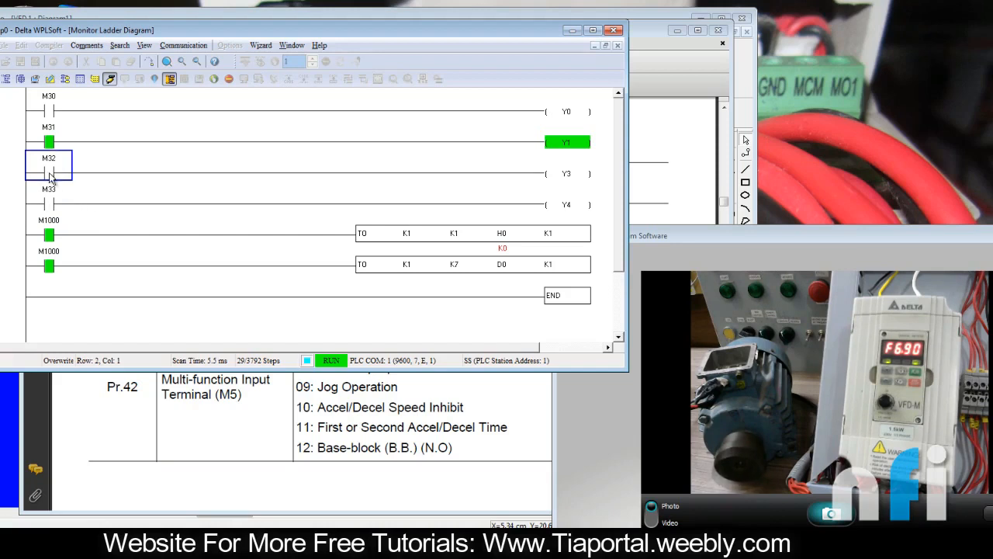
mouse_move(52, 181)
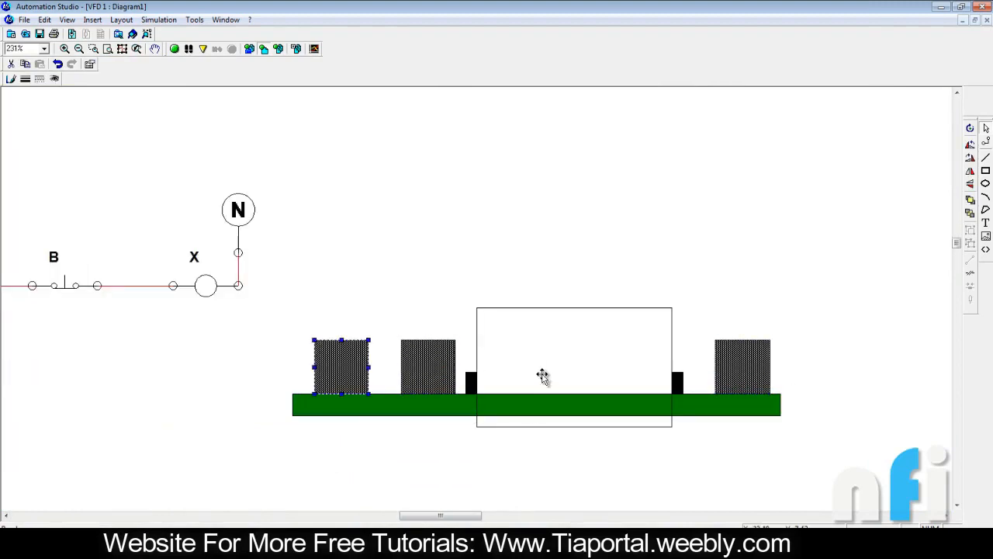
Step: Drag the second box to the conveyor's right end and the leftmost into the middle frame
left_click(427, 367)
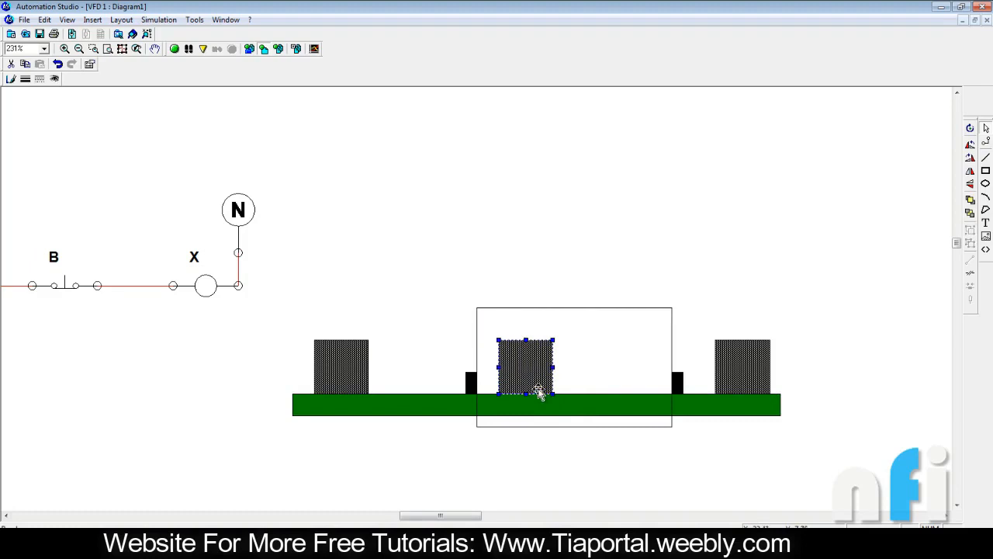
left_click_drag(526, 366, 807, 366)
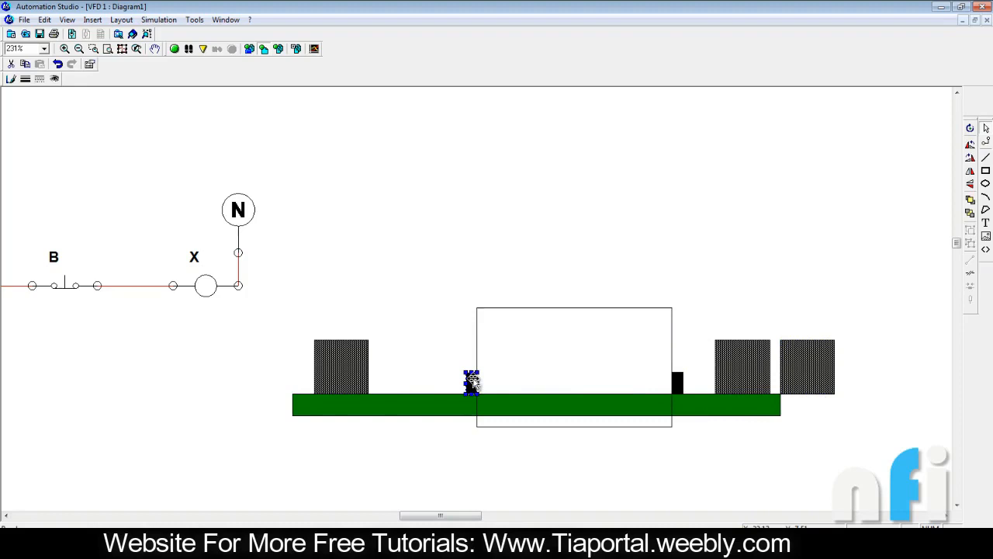
left_click_drag(472, 383, 677, 382)
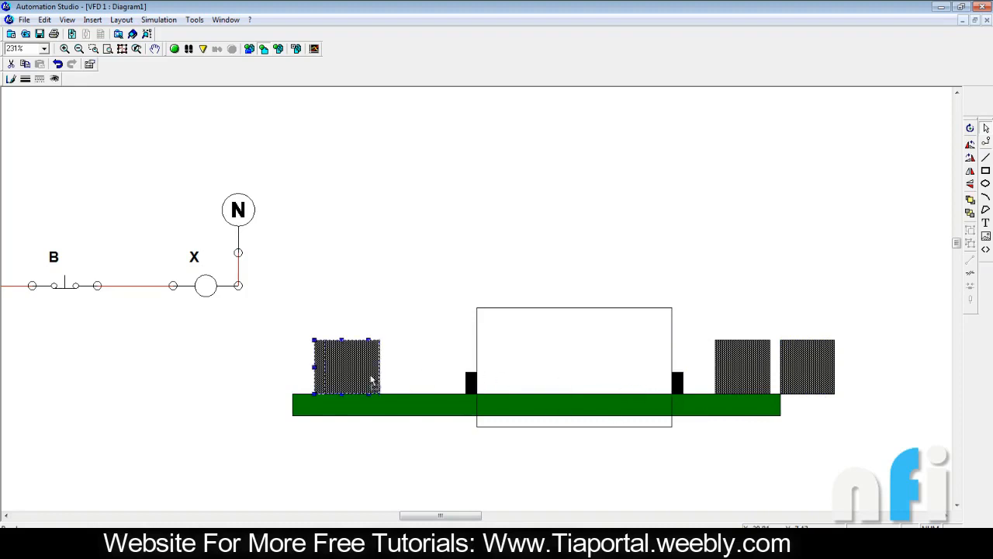
left_click_drag(346, 365, 513, 369)
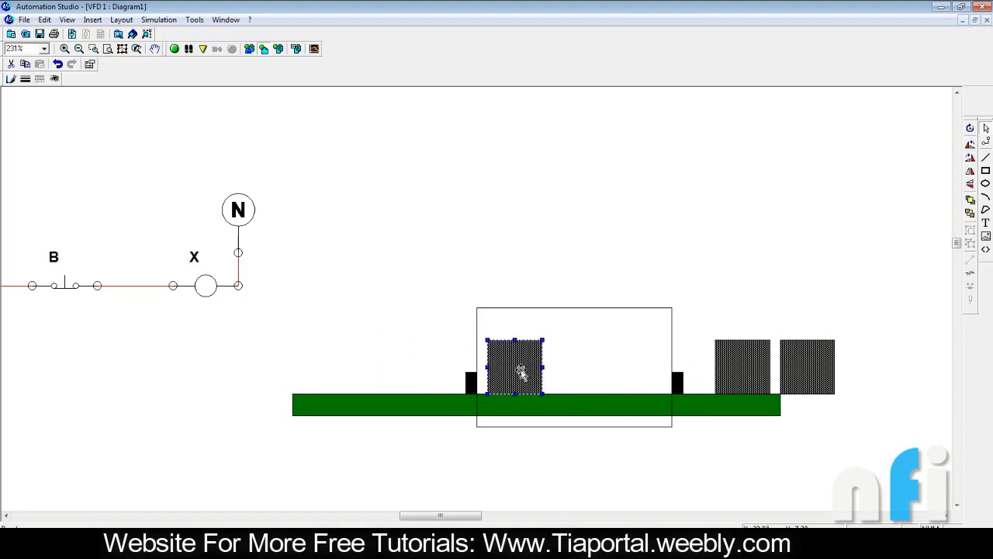